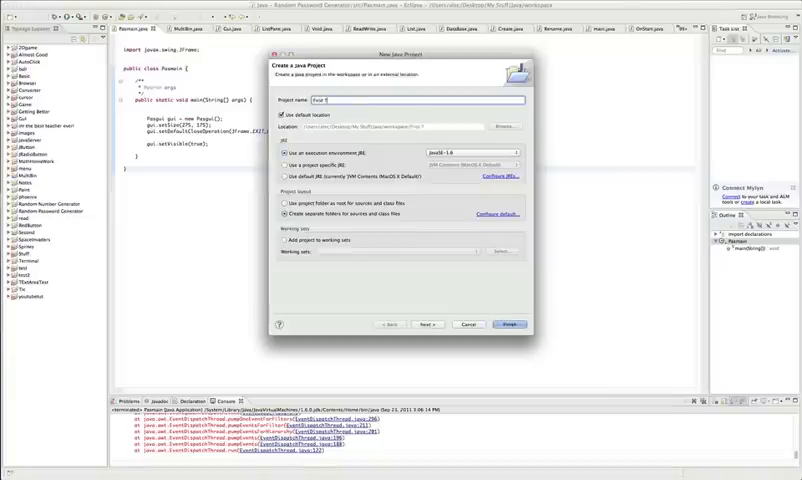
Step: Finish creating the First Tut Java project
{"action": "left_click", "coordinate": [512, 324]}
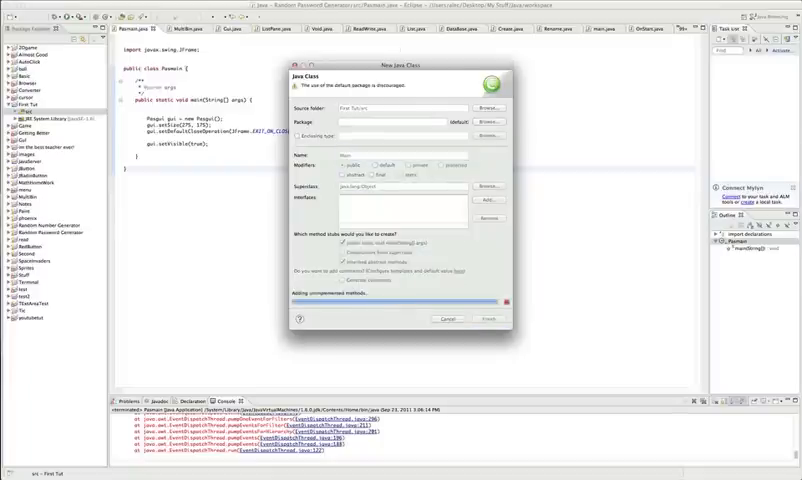
Step: Create the Main class and dismiss the extra New Java Class dialog
{"action": "left_click", "coordinate": [486, 318]}
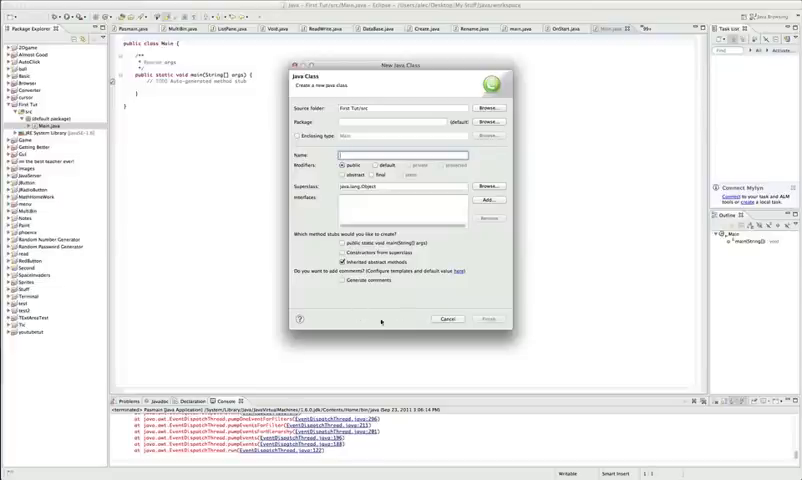
{"action": "left_click", "coordinate": [447, 318]}
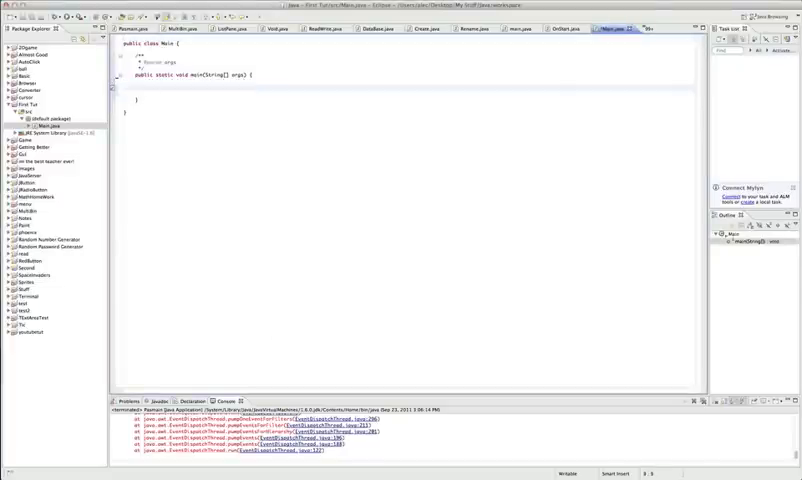
Step: Write a println of "Hello" in main, then replace the string with "hello"
{"action": "type", "text": "System.out.println("}
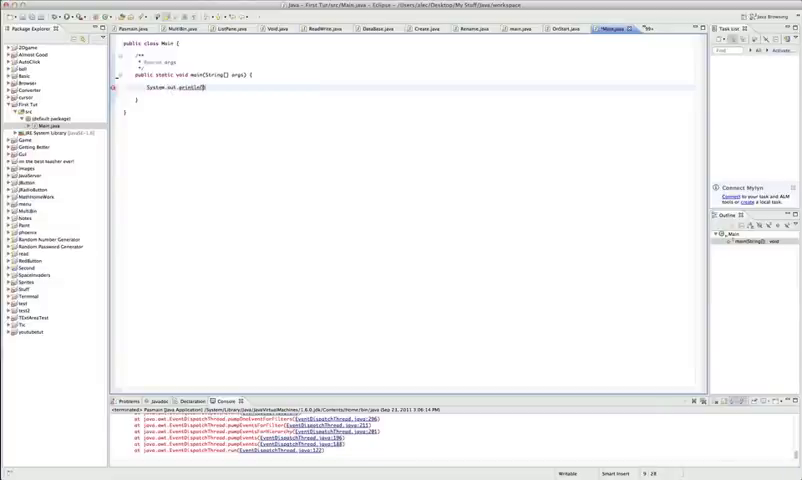
{"action": "type", "text": "\"Hello\""}
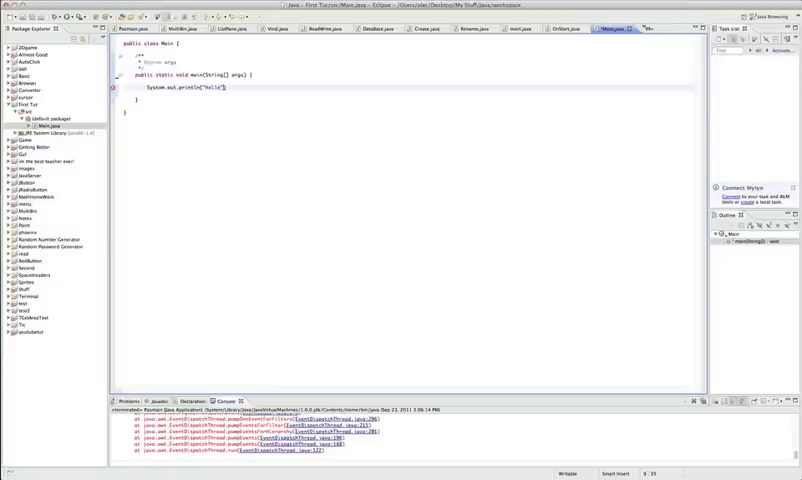
{"action": "type", "text": ";"}
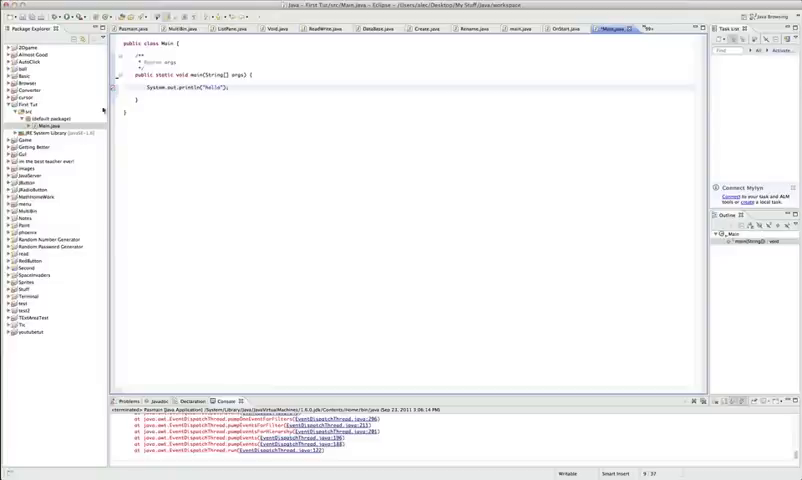
{"action": "double_click", "coordinate": [210, 88]}
{"action": "type", "text": "String hel ="}
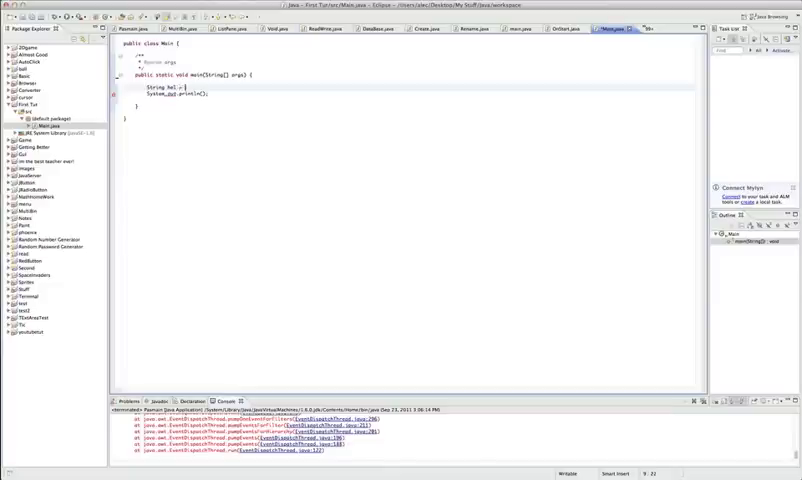
{"action": "type", "text": "\"hello\""}
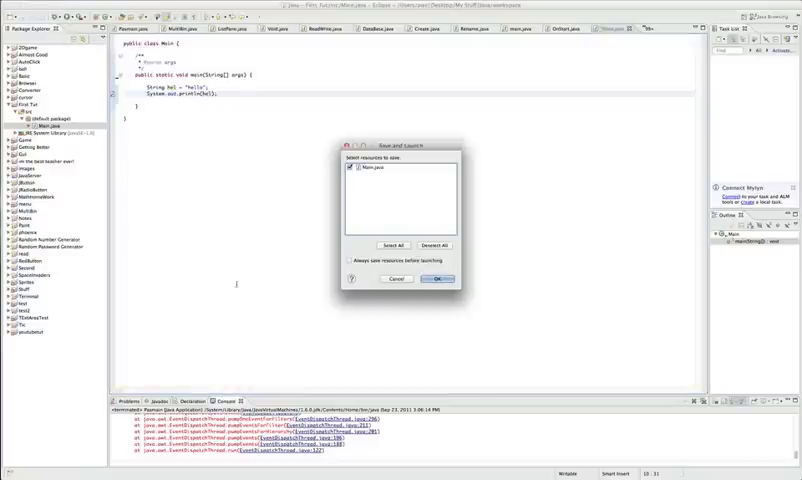
{"action": "left_click", "coordinate": [437, 279]}
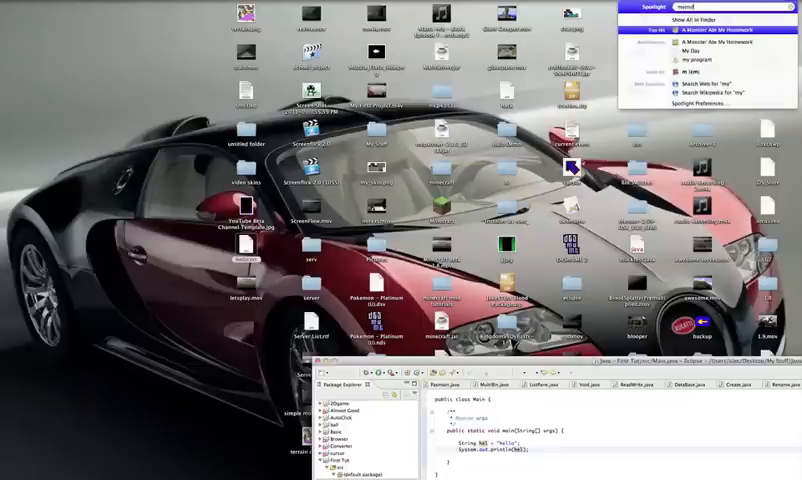
Step: Search Spotlight for 'my s' and open the My Stuff folder on the Desktop
{"action": "type", "text": "mystuff"}
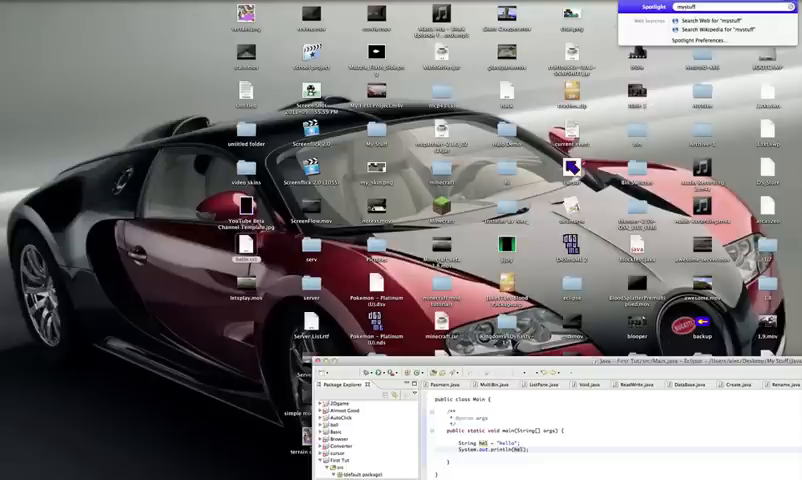
{"action": "type", "text": "my s"}
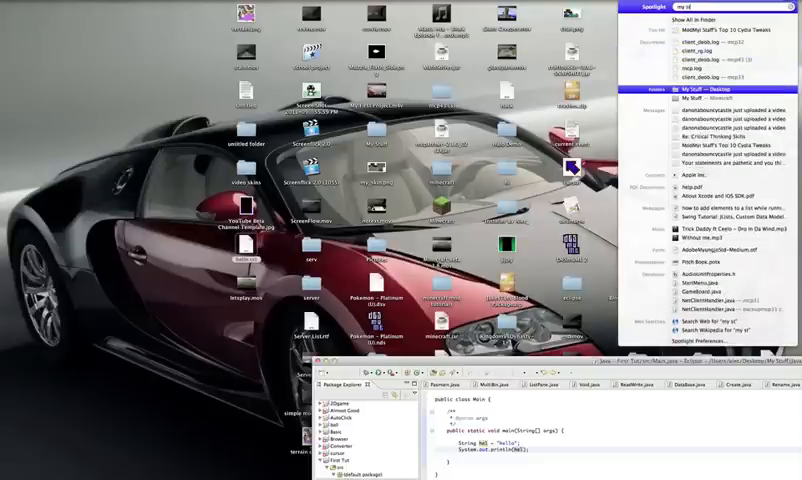
{"action": "left_click", "coordinate": [686, 90]}
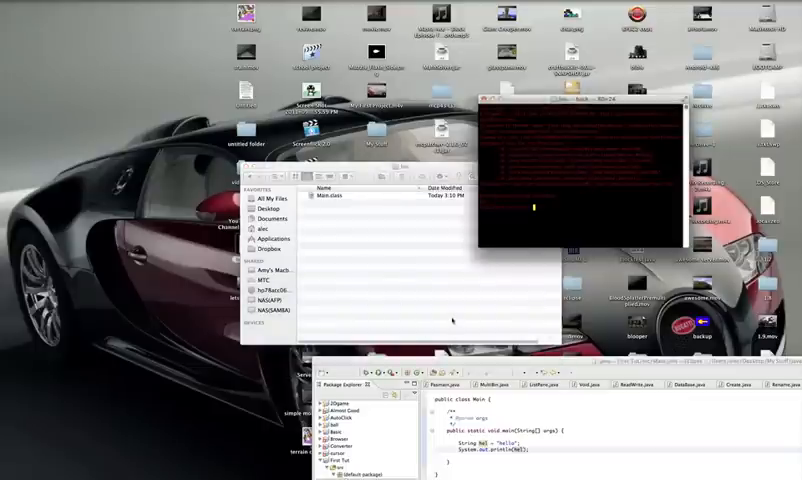
{"action": "mouse_move", "coordinate": [458, 306]}
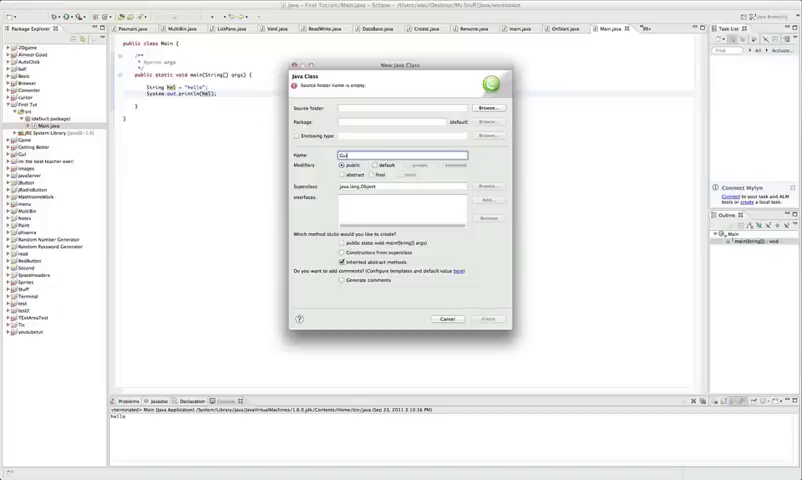
Step: Create the Gui class with First Tut as its source folder
{"action": "left_click", "coordinate": [486, 106]}
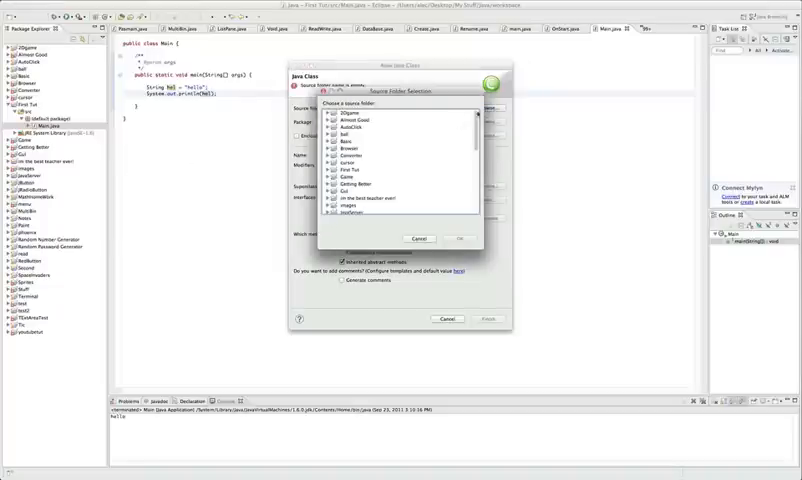
{"action": "left_click", "coordinate": [355, 170]}
{"action": "type", "text": "Gu"}
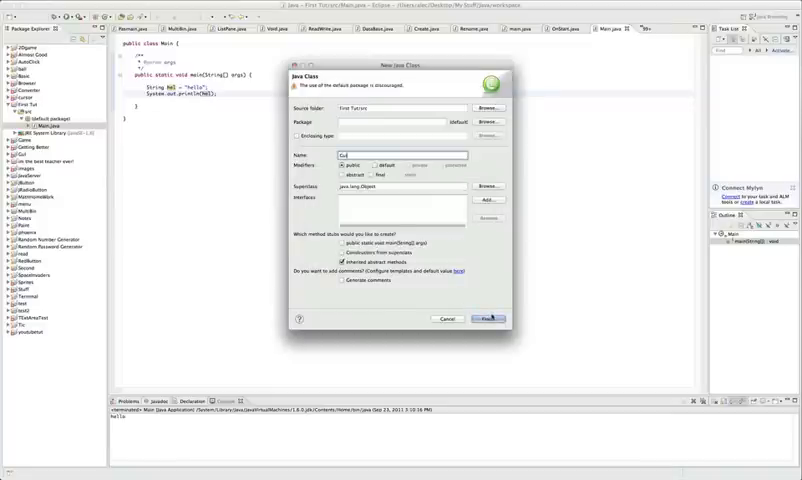
{"action": "left_click", "coordinate": [486, 318]}
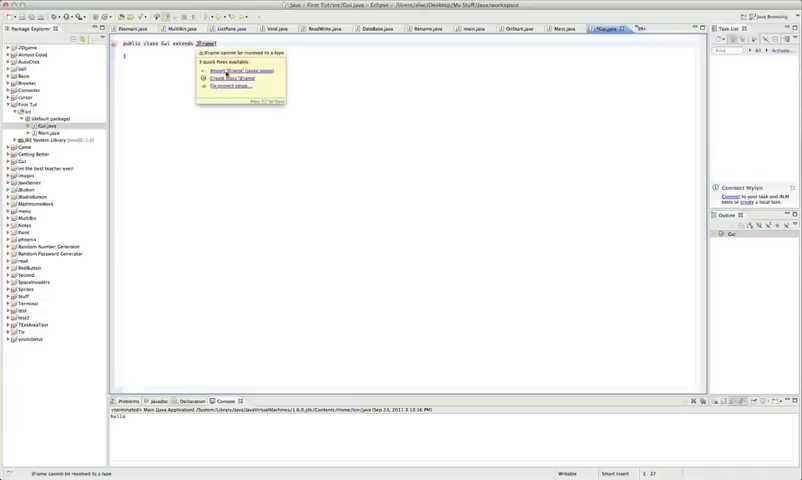
Step: Import javax.swing.JFrame in Gui and type JFrame-related code, including 'public Gui'
{"action": "left_click", "coordinate": [233, 71]}
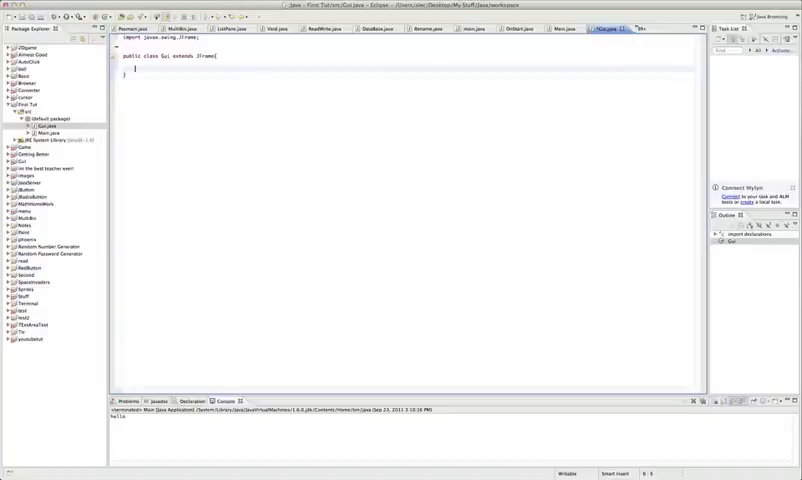
{"action": "type", "text": "JFrame f"}
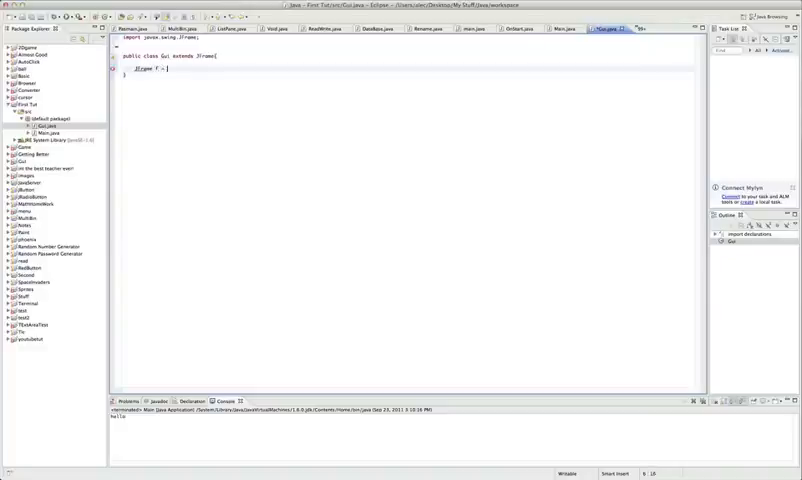
{"action": "type", "text": "= new JFram"}
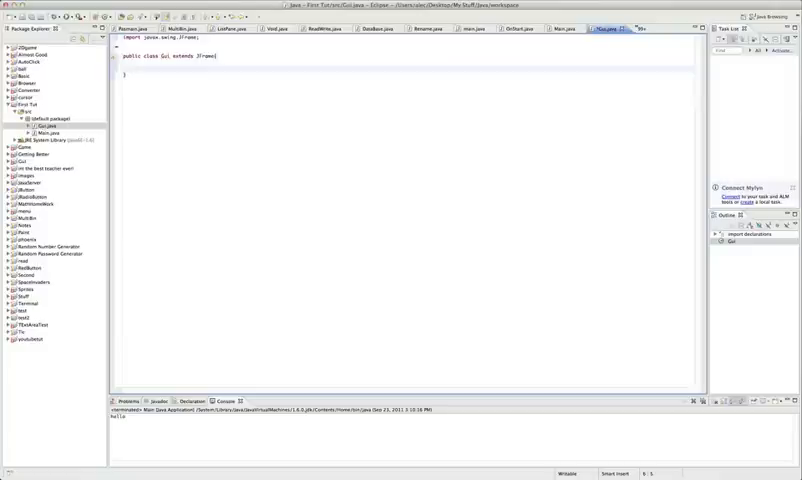
{"action": "type", "text": "public Gui"}
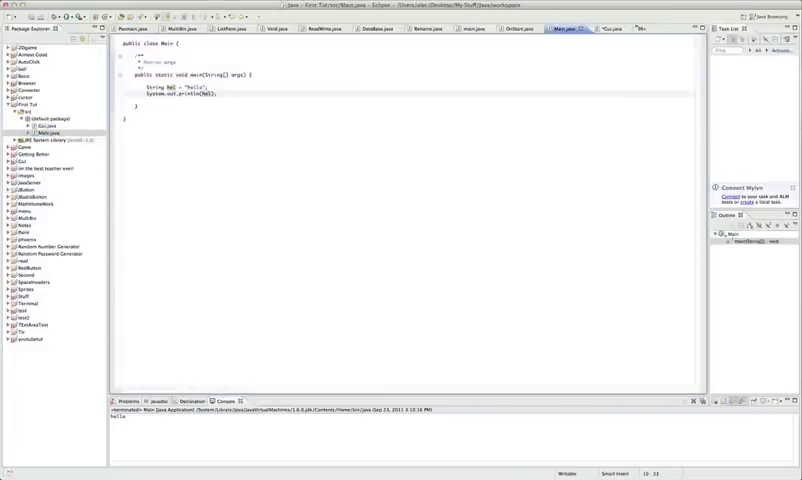
Step: Add 'Gui g = new Gui();' in main and begin a g.set call
{"action": "type", "text": "Gui"}
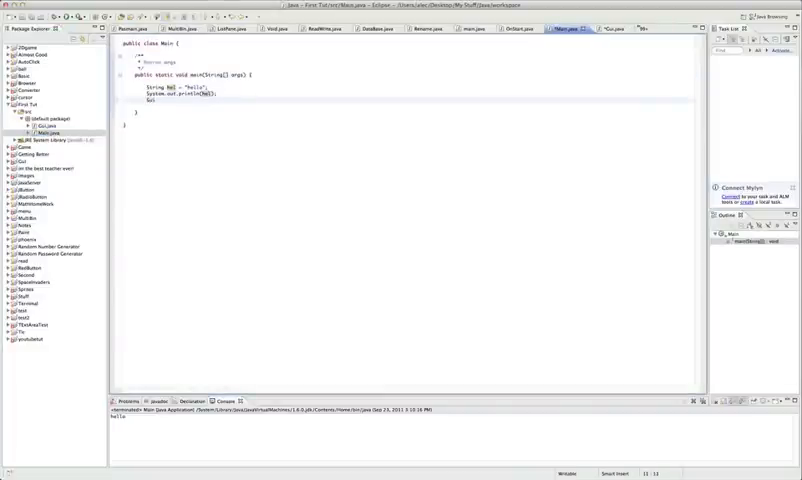
{"action": "type", "text": "Gui g = new Gui();"}
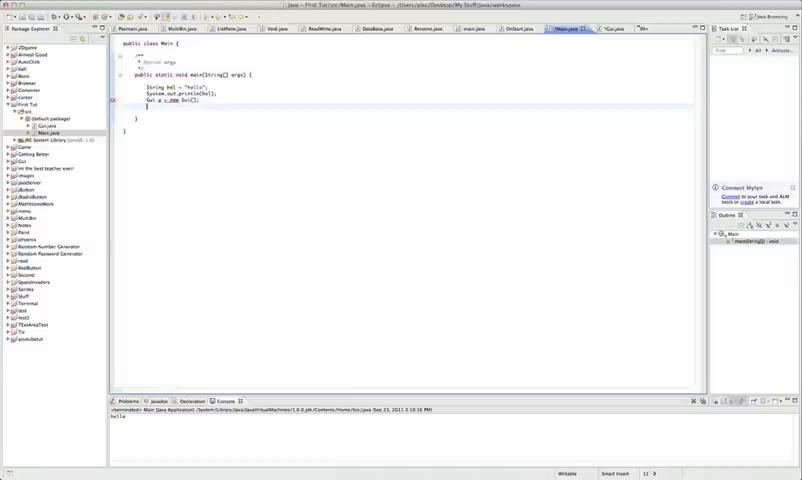
{"action": "type", "text": "g.set"}
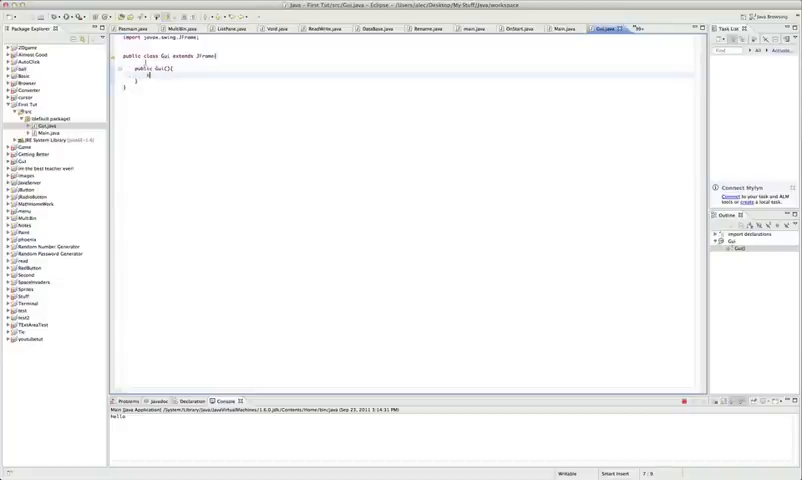
Step: Add setSize(300, 400); to the Gui constructor
{"action": "type", "text": "setSize("}
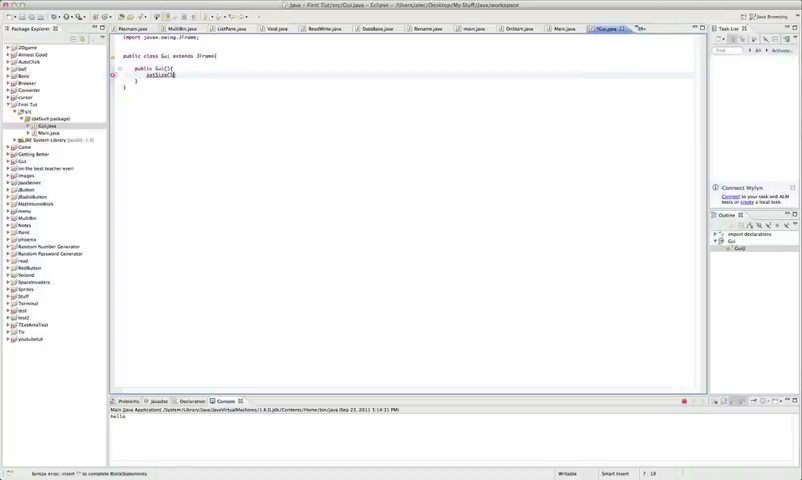
{"action": "type", "text": "300, 400"}
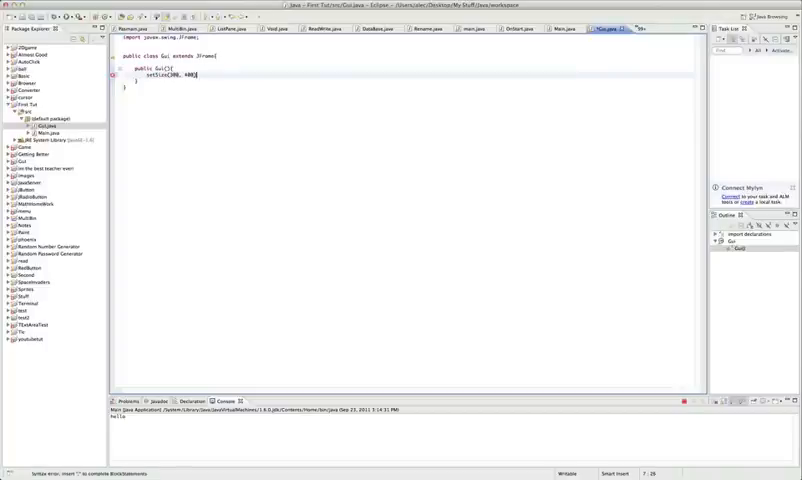
{"action": "type", "text": ";"}
{"action": "type", "text": "setBackground("}
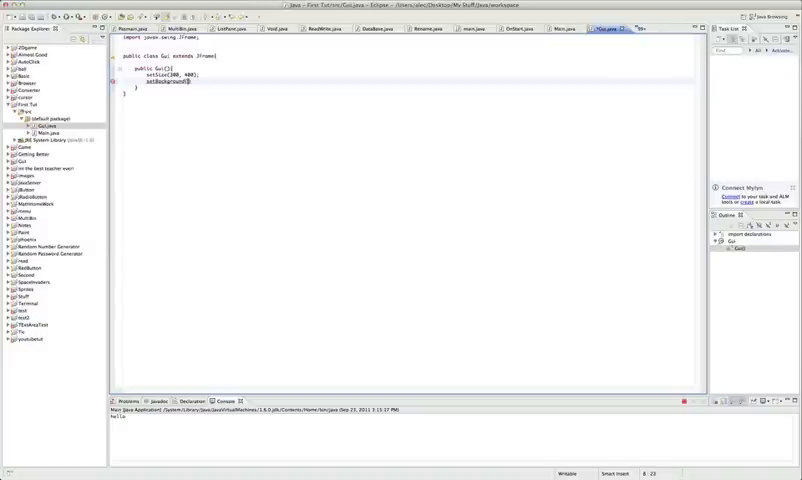
Step: Set the background to Color.BLACK, then save Gui and launch the program
{"action": "type", "text": "Color."}
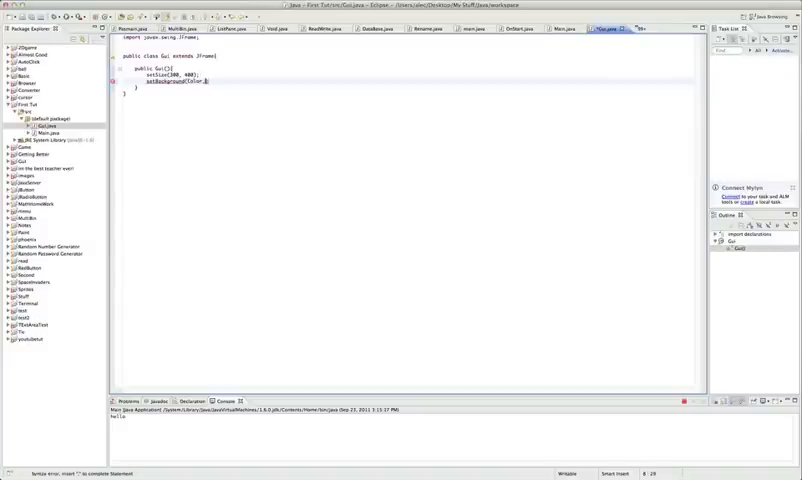
{"action": "type", "text": "."}
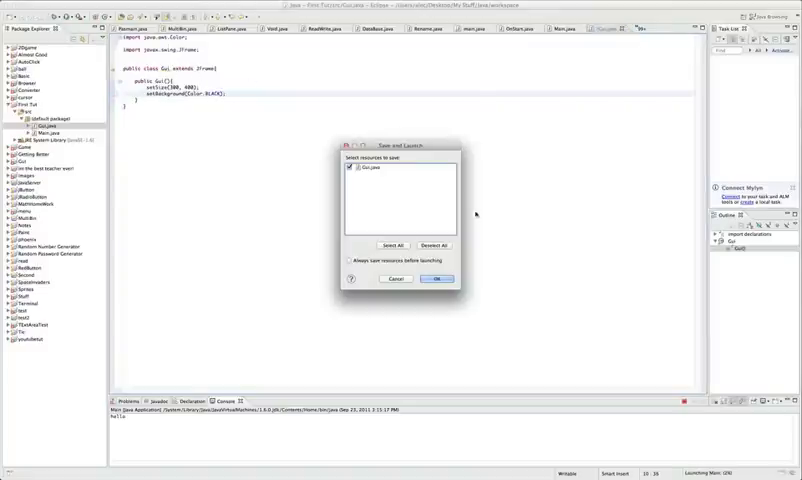
{"action": "left_click", "coordinate": [437, 278]}
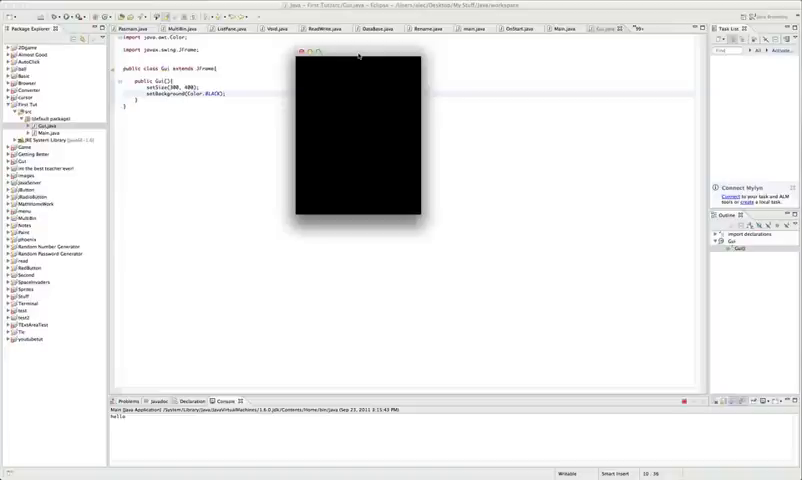
{"action": "mouse_move", "coordinate": [369, 98]}
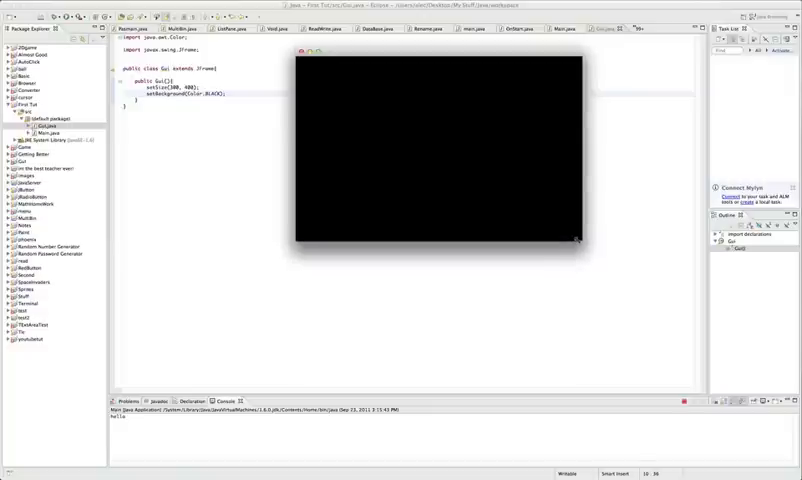
{"action": "mouse_move", "coordinate": [337, 76]}
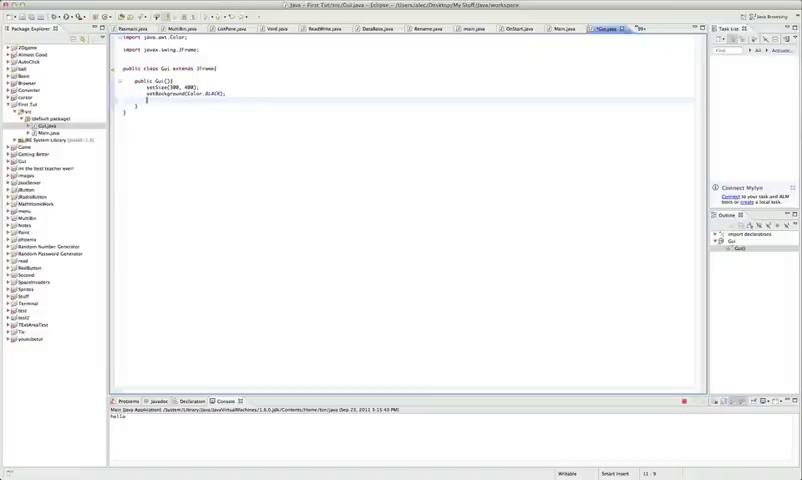
Step: Begin a new set... statement in the Gui constructor and review Main's code
{"action": "type", "text": "setVisible(true);"}
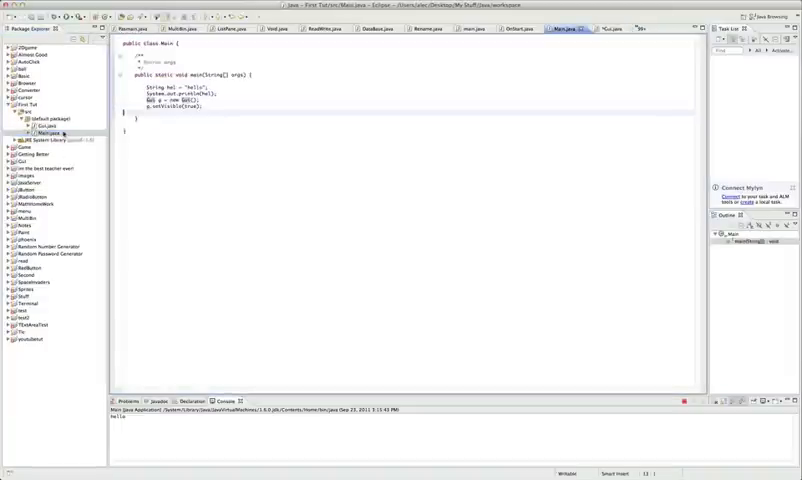
{"action": "left_click", "coordinate": [607, 31]}
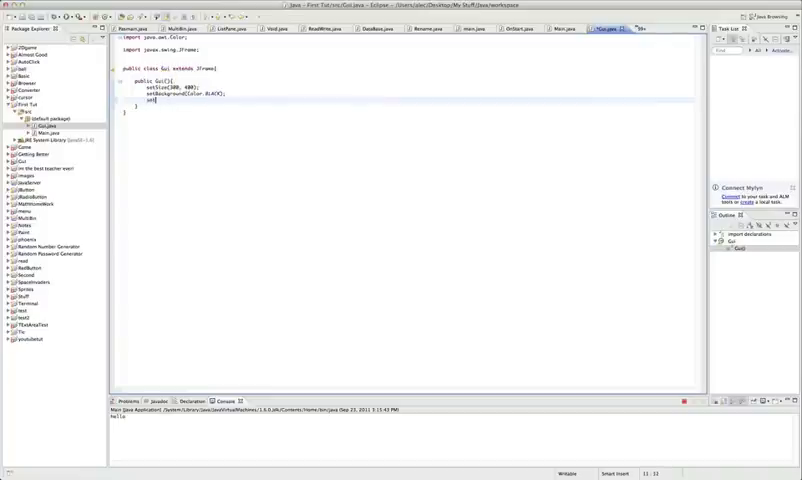
Step: Add setDefaultCloseOperation(JFrame.EXIT_ON_CLOSE) to Gui, relaunch, and move the black window aside
{"action": "type", "text": "DefaultCloseLayout"}
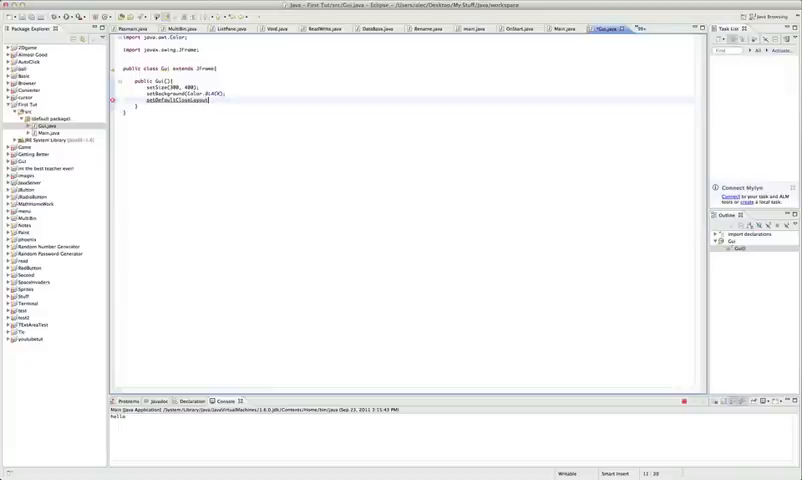
{"action": "type", "text": "JFrame.)"}
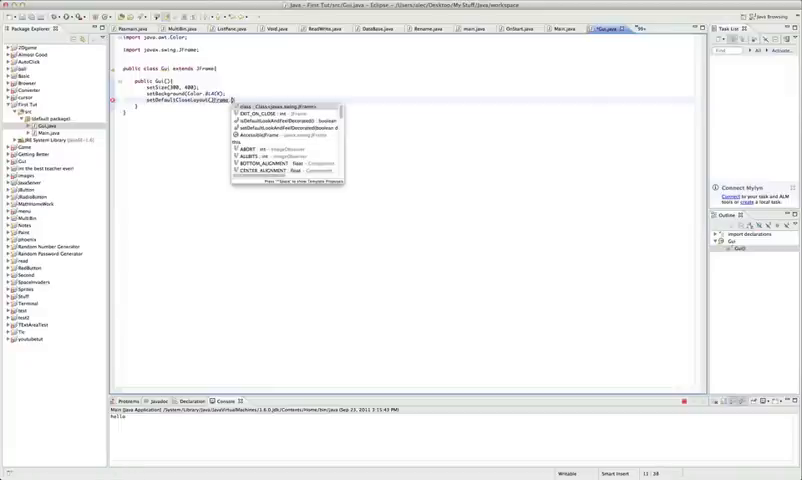
{"action": "left_click", "coordinate": [256, 119]}
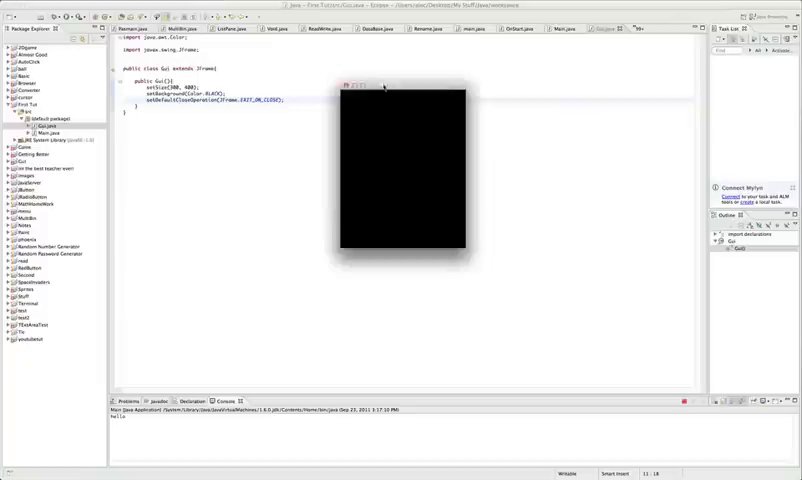
{"action": "left_click_drag", "start_coordinate": [403, 90], "coordinate": [360, 65]}
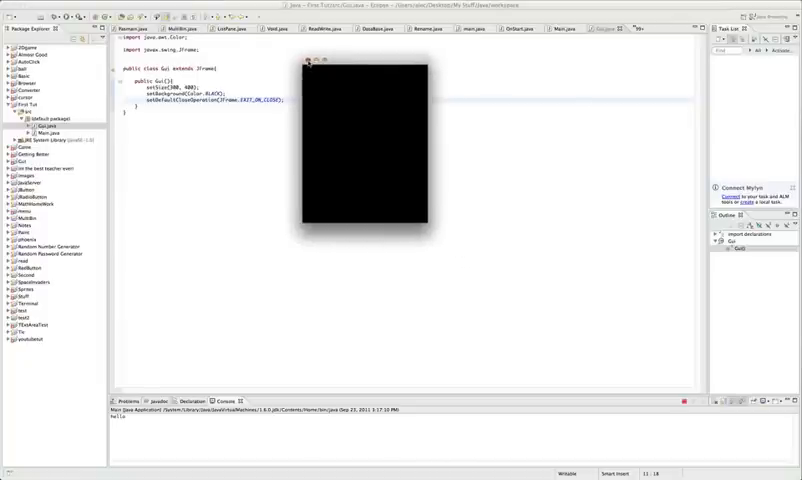